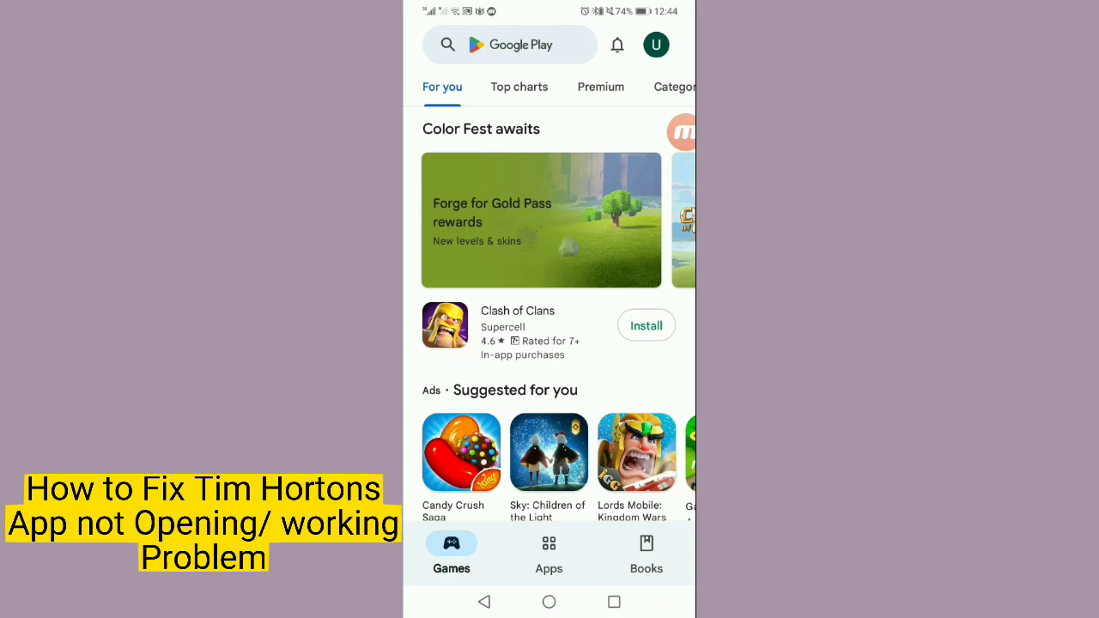
Start a Play Store search for 'tim' before returning to the home screen.
left_click(509, 45)
type("t")
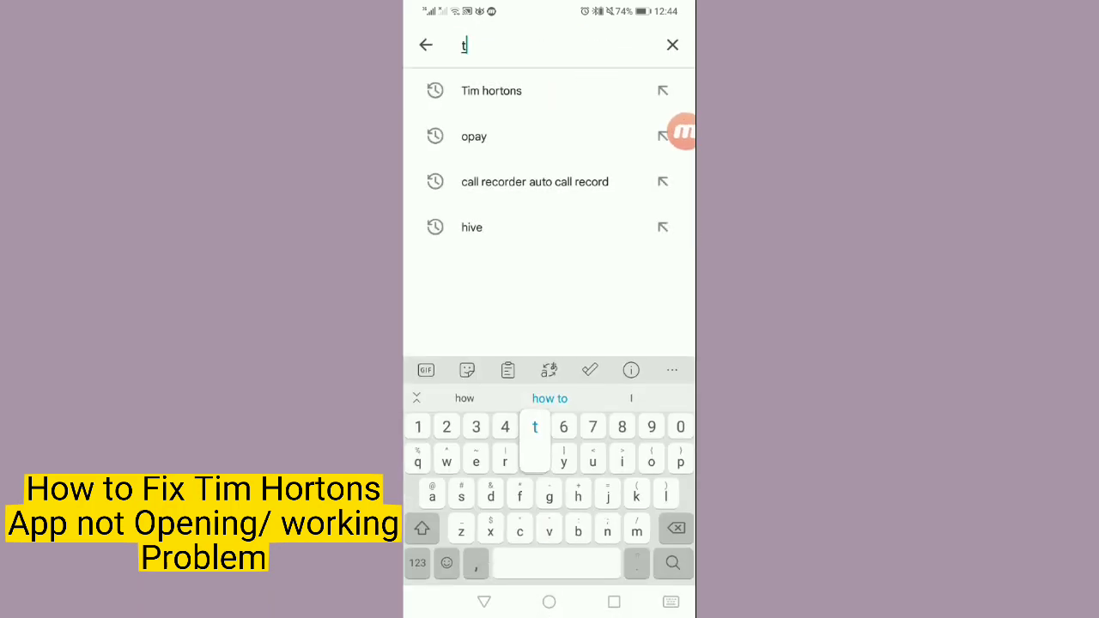
type("im")
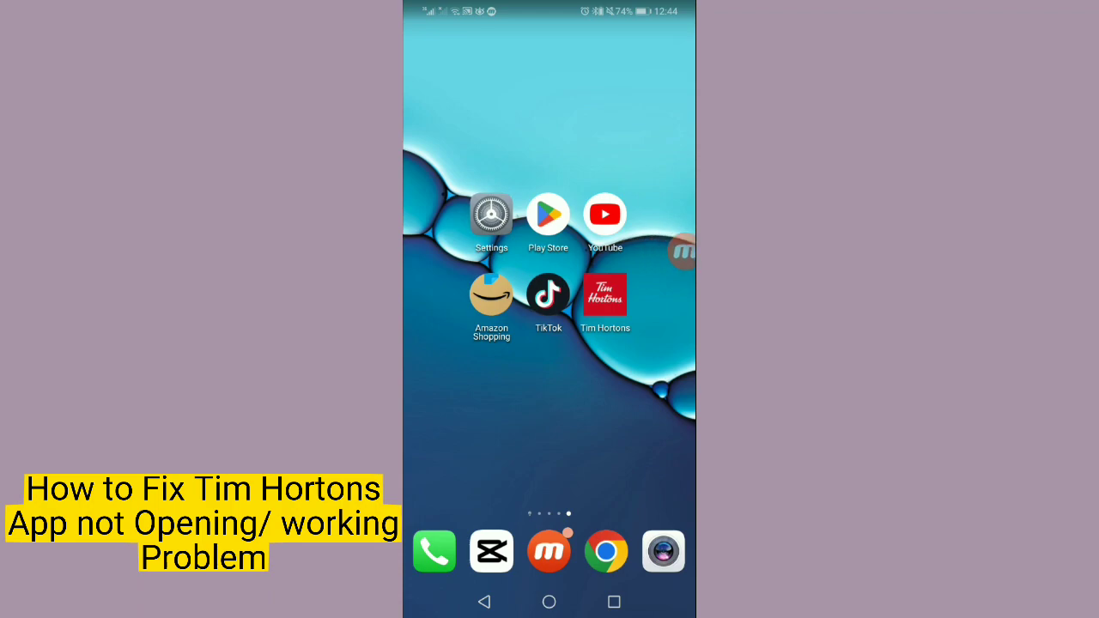
Open Settings and search the installed apps for 'tim' to find Tim Hortons.
left_click(491, 213)
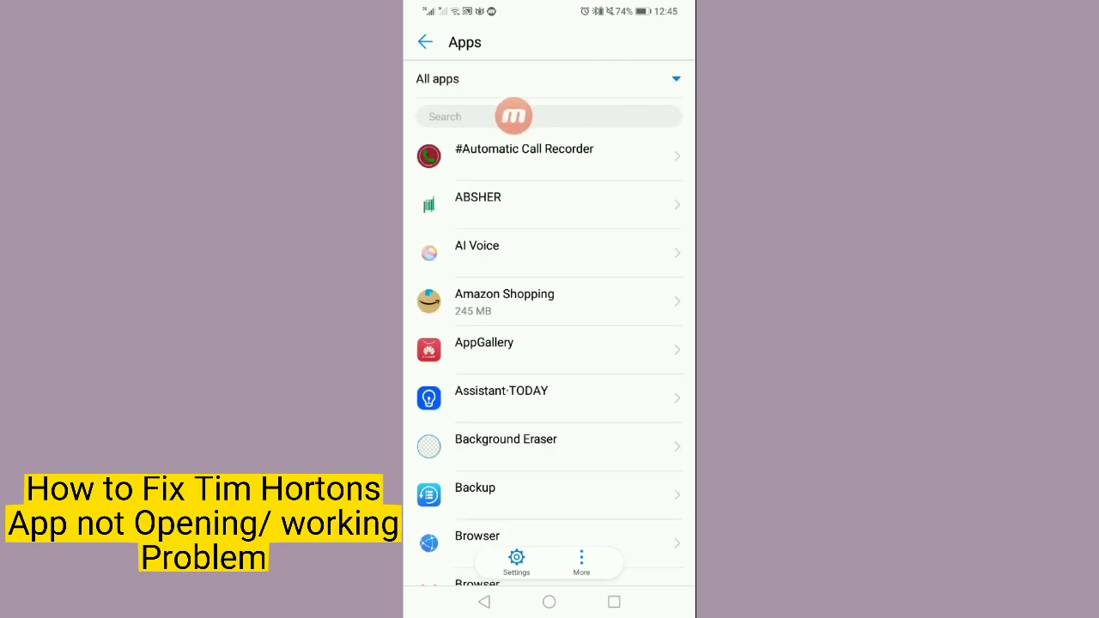
left_click(516, 116)
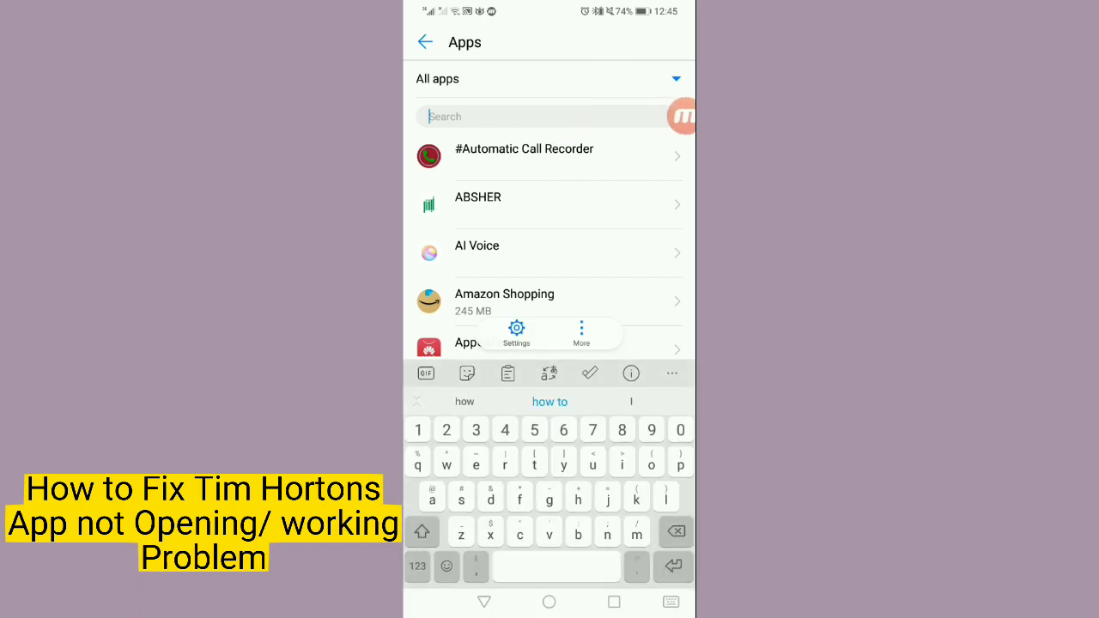
type("tim")
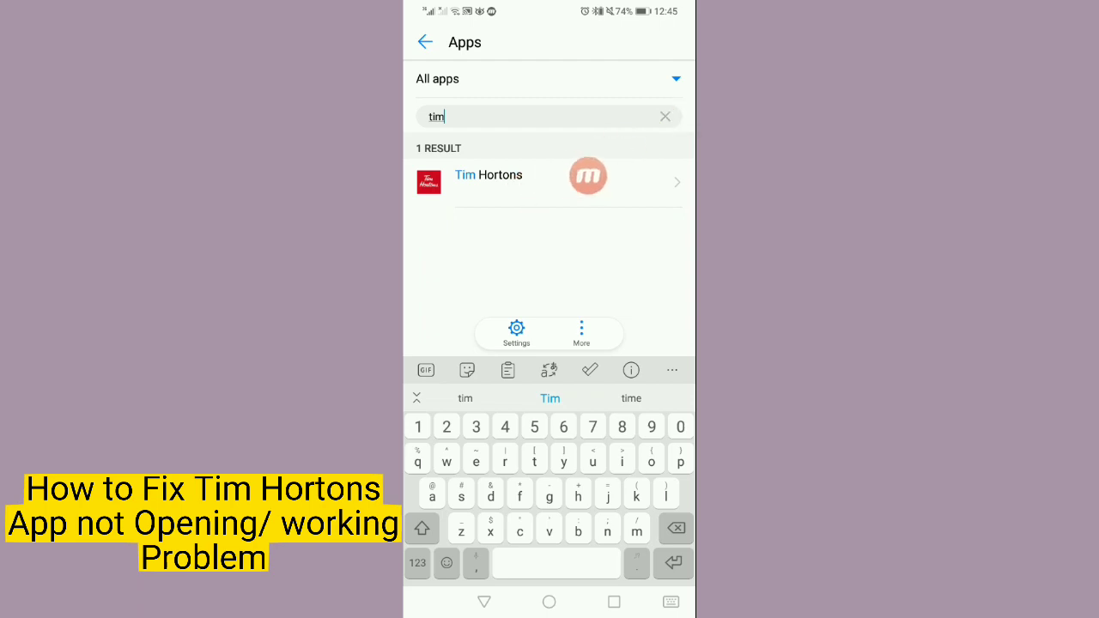
Open Tim Hortons in Settings, clear its cache, then clear and confirm deleting its data.
left_click(487, 181)
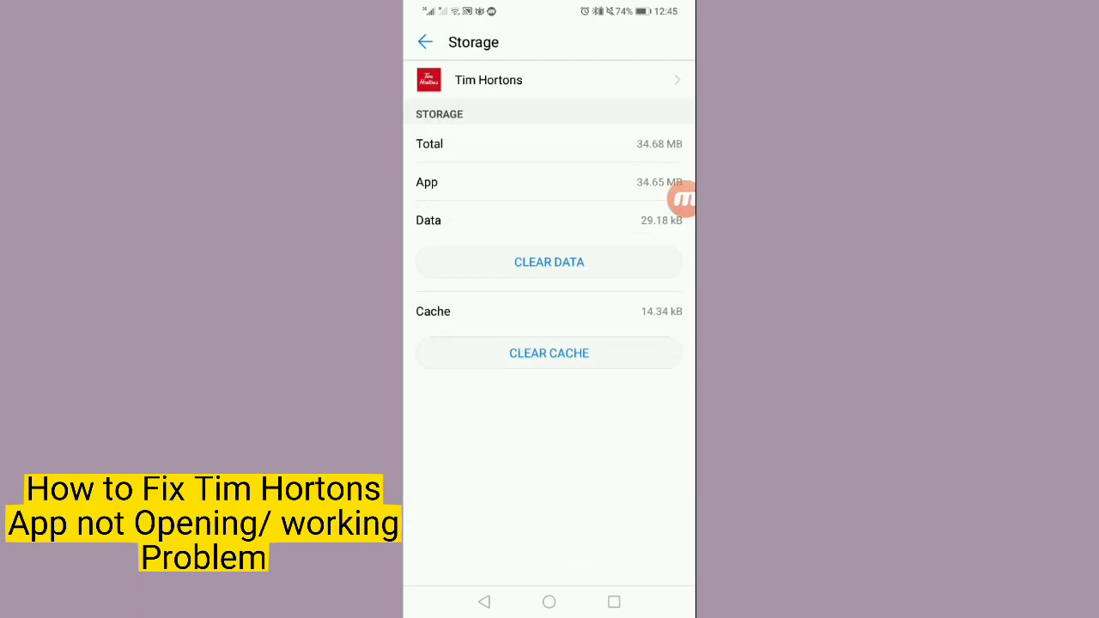
mouse_move(600, 337)
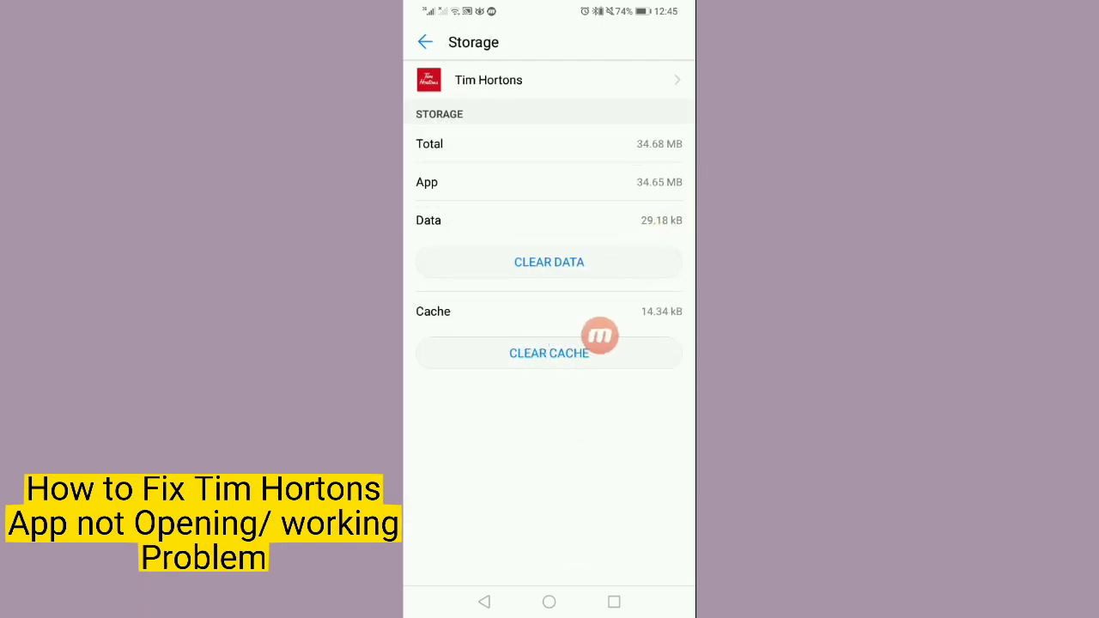
left_click(549, 353)
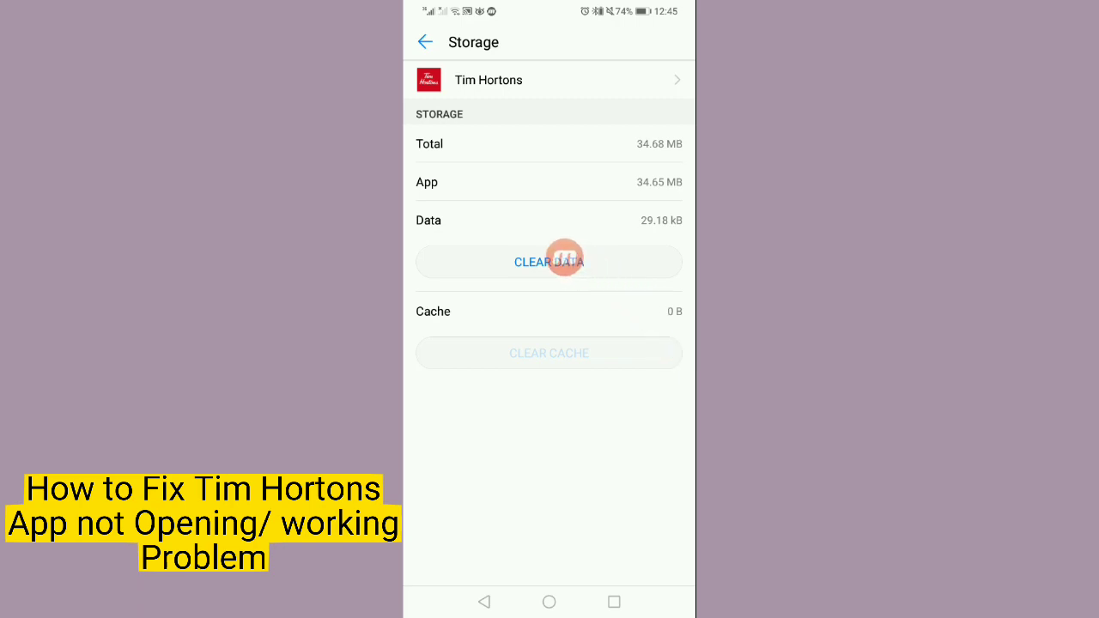
left_click(549, 262)
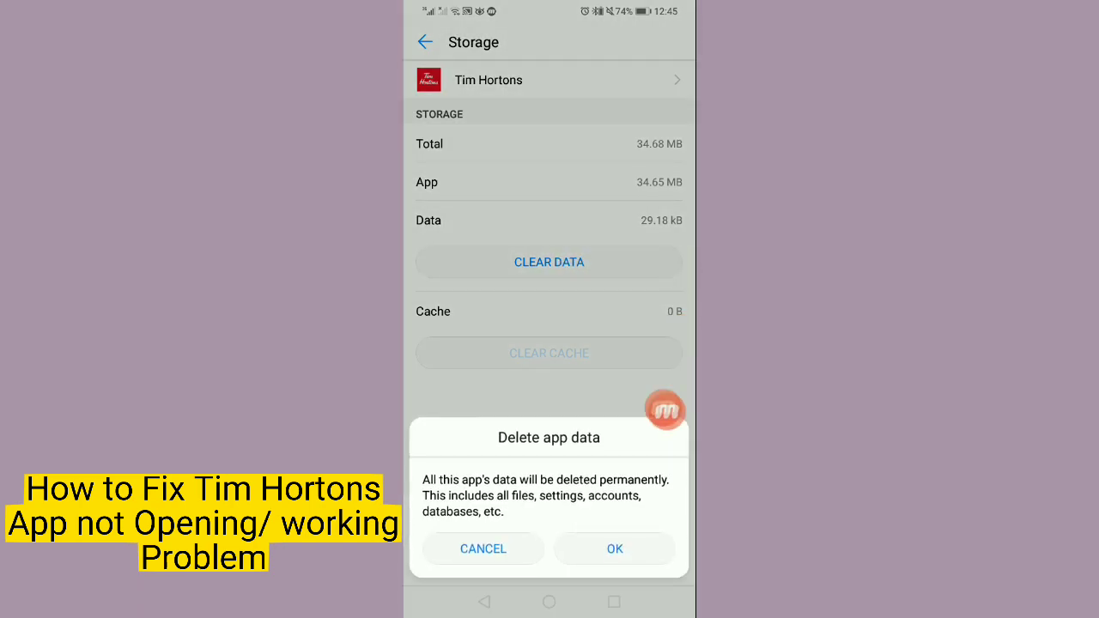
left_click(614, 549)
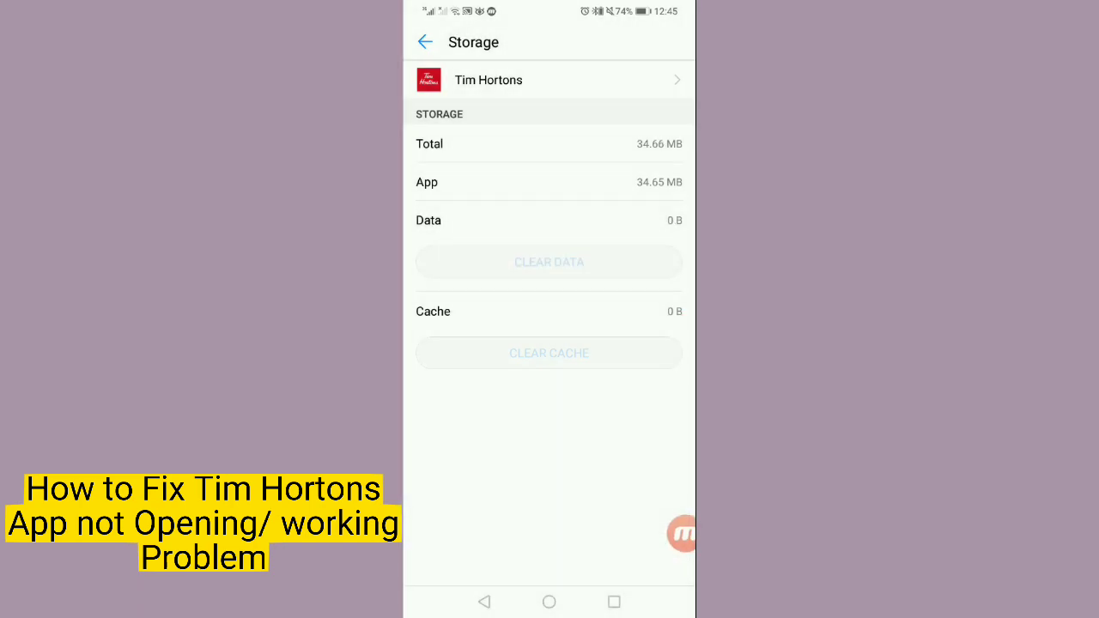